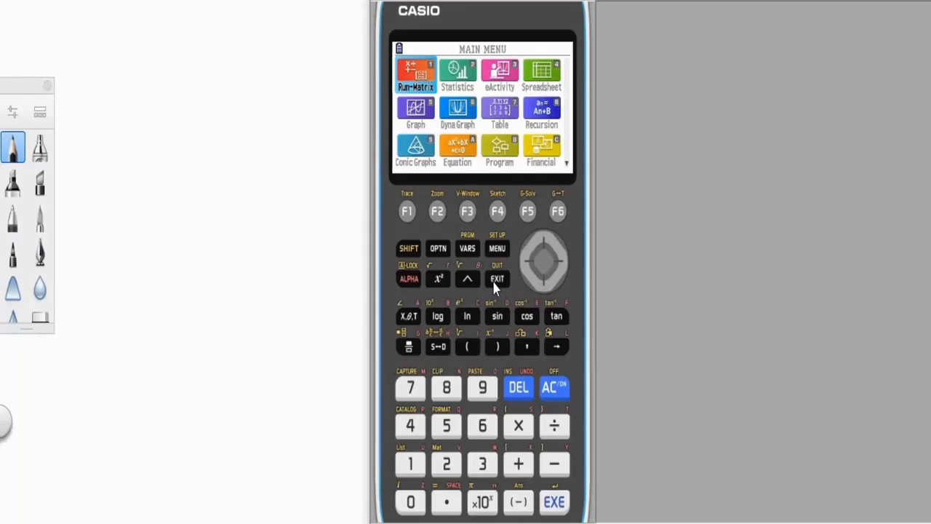
mouse_move(500, 358)
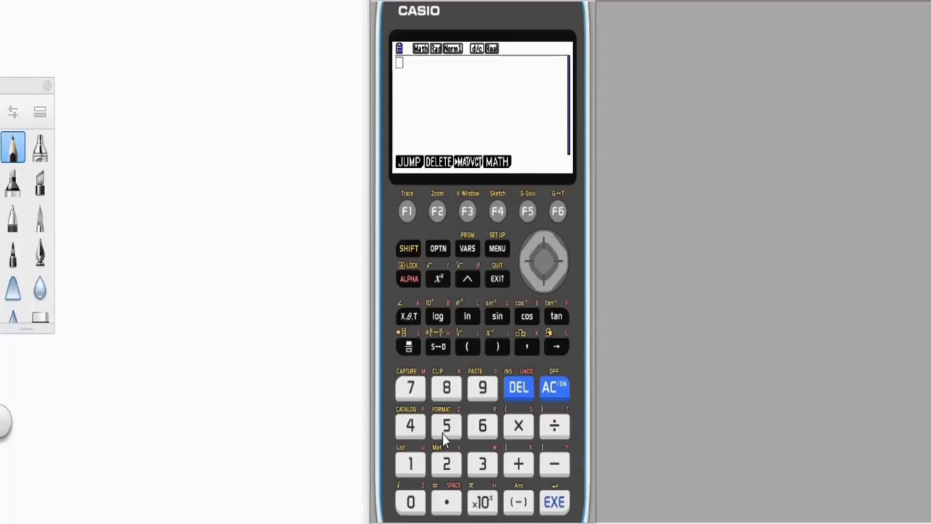
- Enter 5 and evaluate it so the result 5 is displayed
click(446, 426)
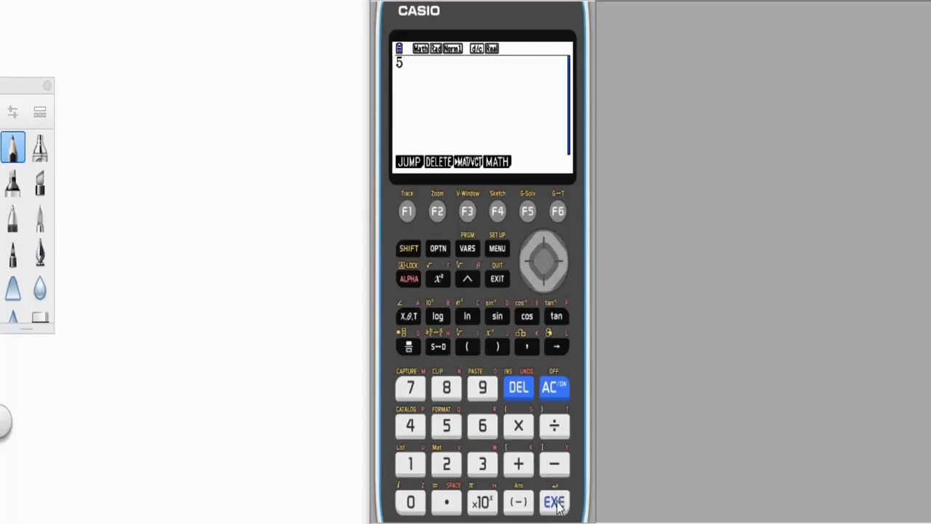
click(553, 502)
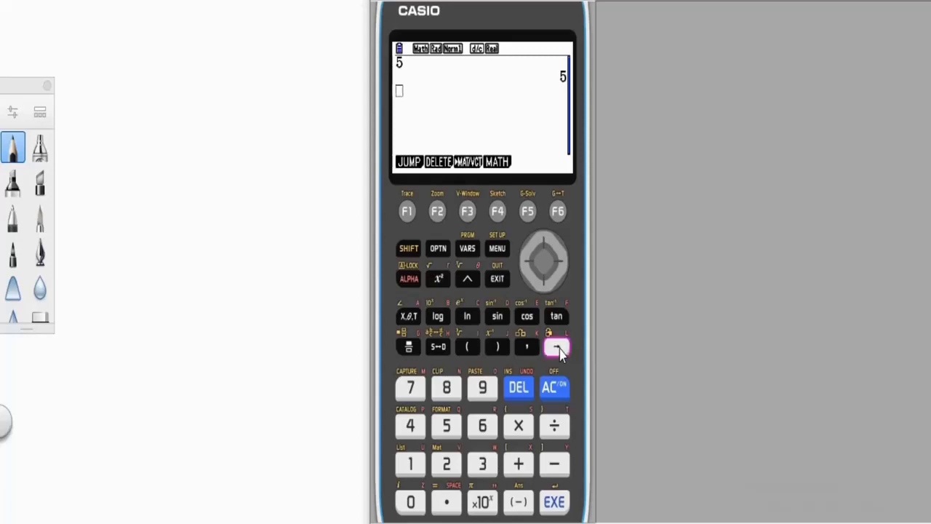
- Store the previous answer 5 into variable X with Ans→X
click(557, 347)
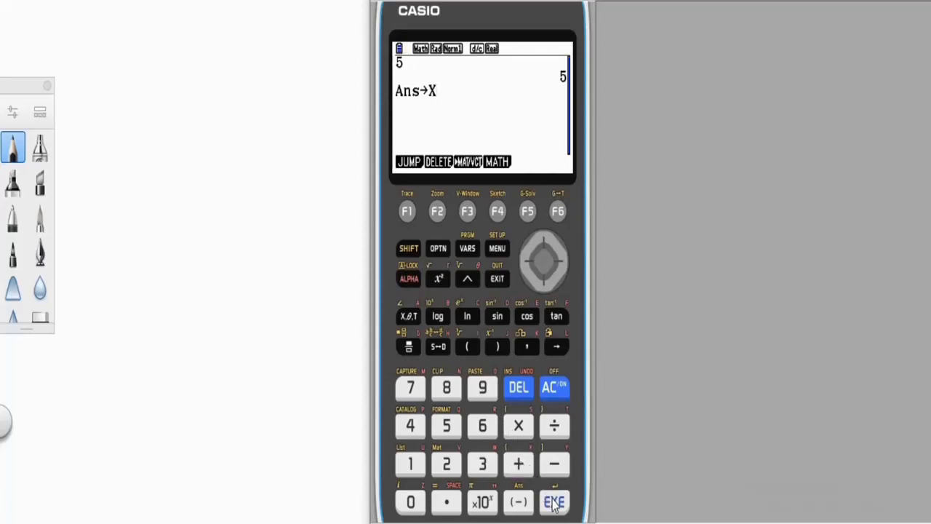
click(554, 502)
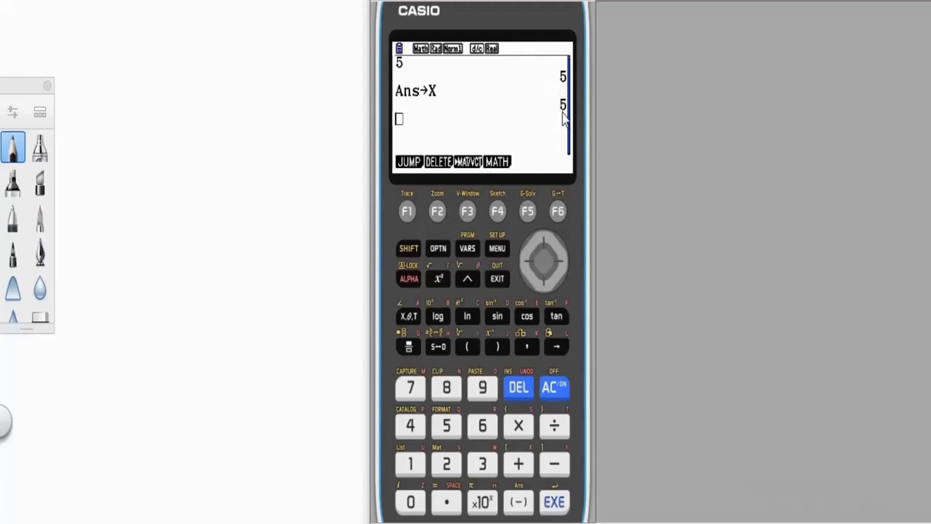
mouse_move(559, 111)
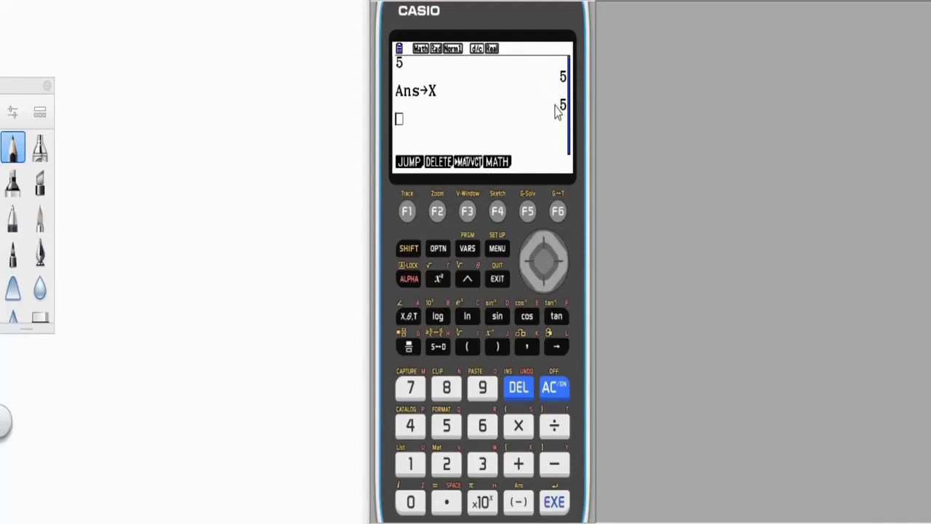